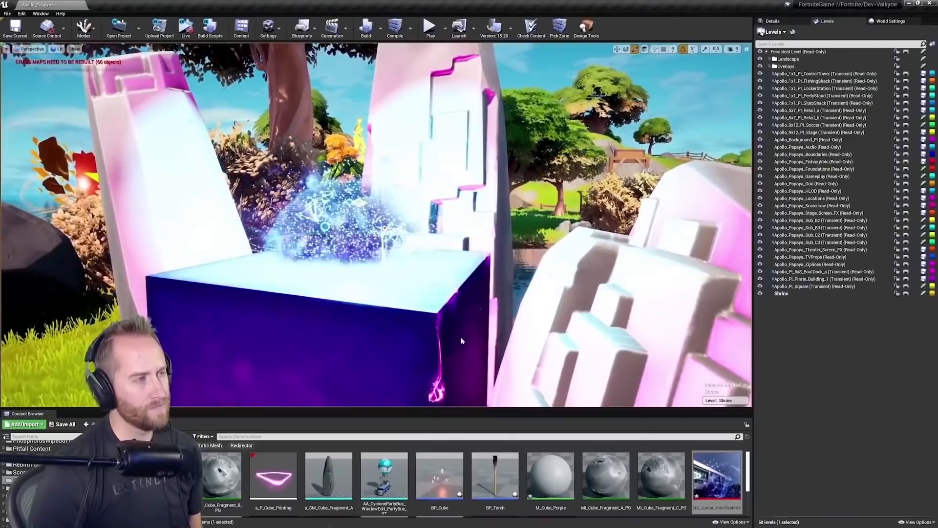
Raise bumps across the terrain with the Surface sculpt tool
double_click(716, 476)
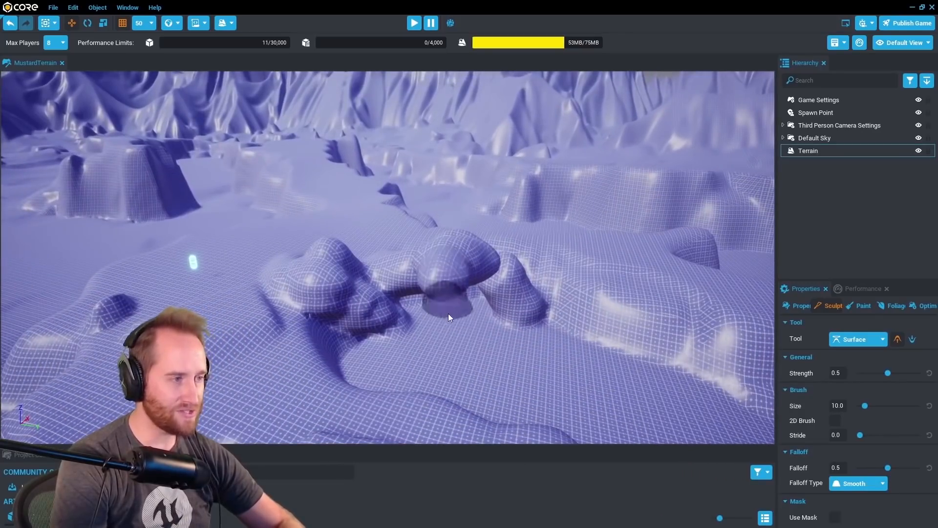
left_click(413, 23)
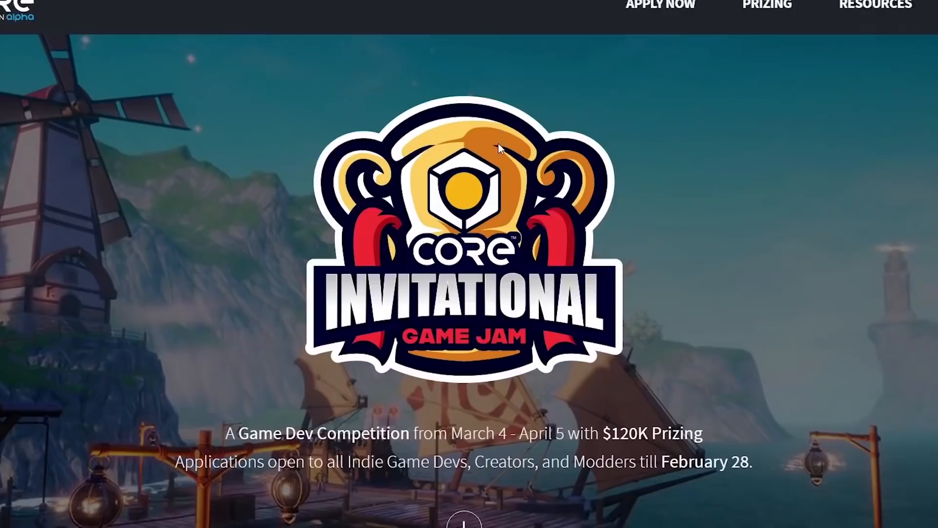
scroll("down", 3)
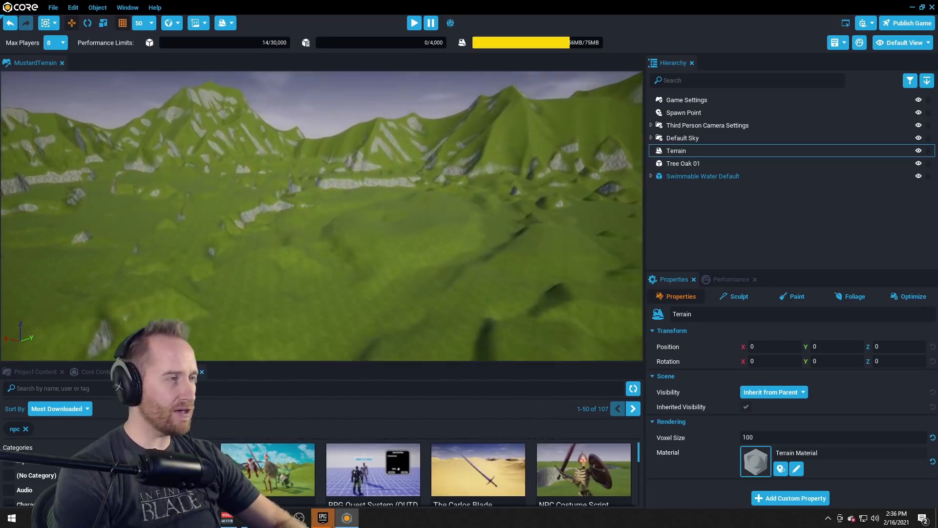
Flatten terraced rings into the grassy hills with the Level sculpt tool
left_click(739, 296)
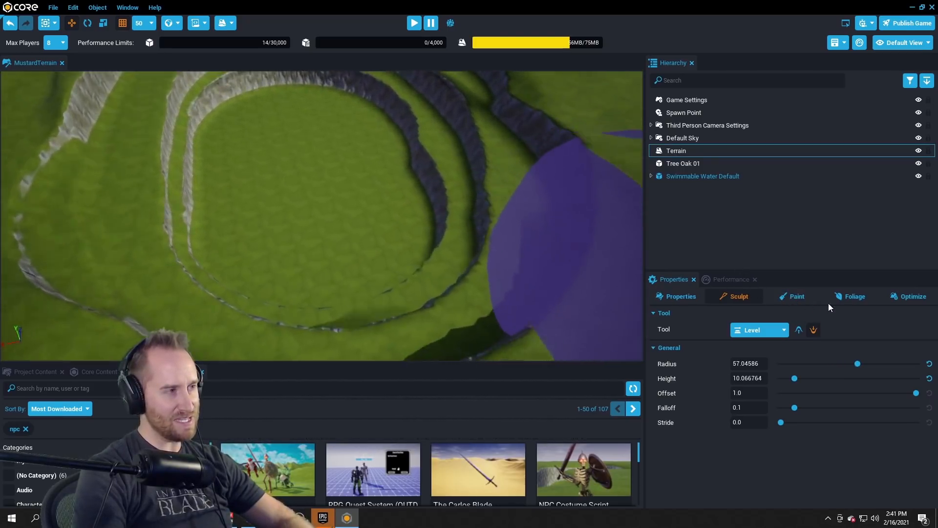
left_click(680, 295)
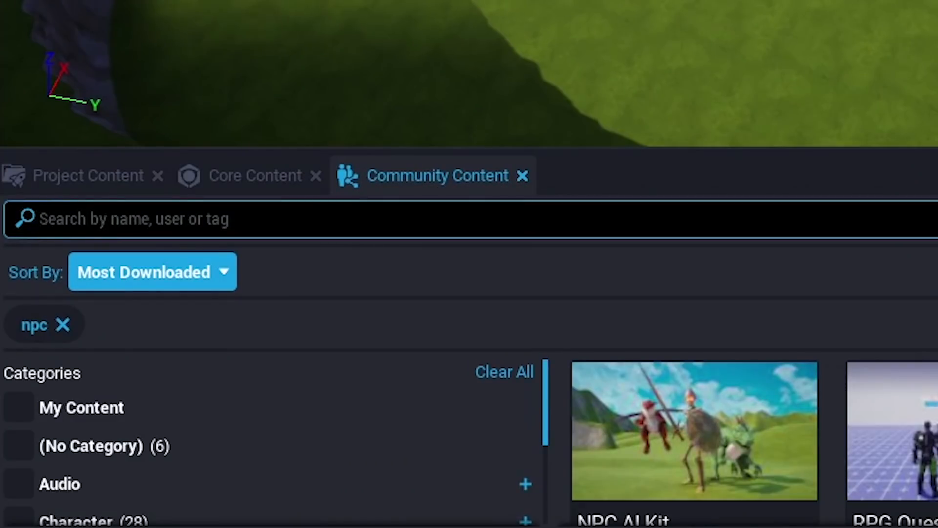
Search Community Content for 'NPC' and import the NPC AI Kit into the project
type("NPC")
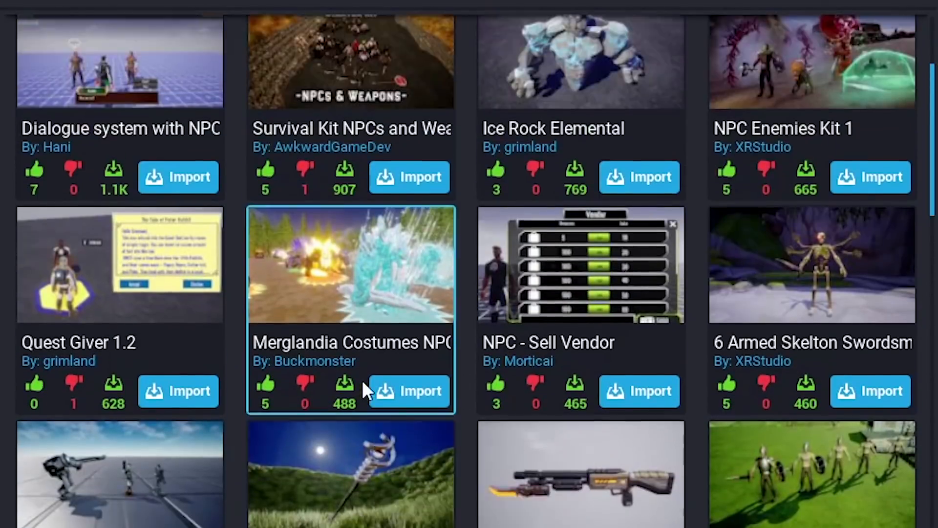
scroll("down", 3)
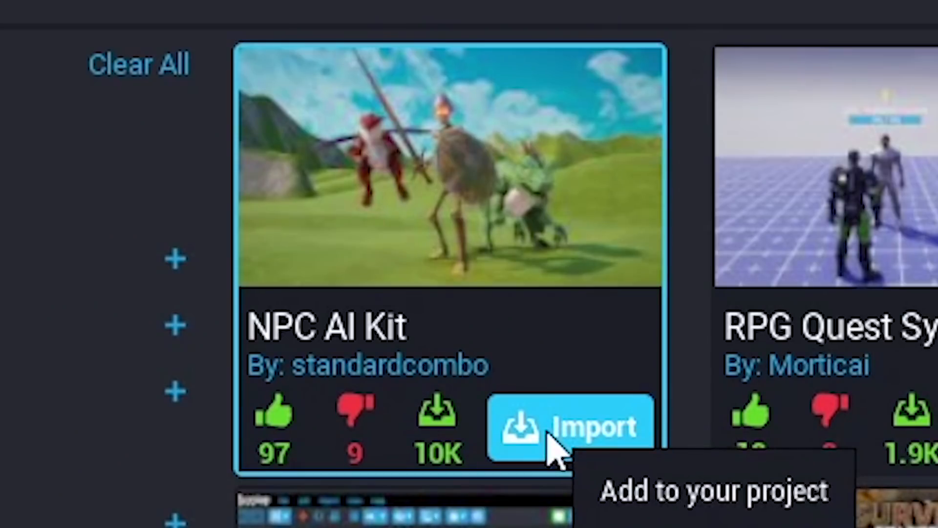
left_click(563, 427)
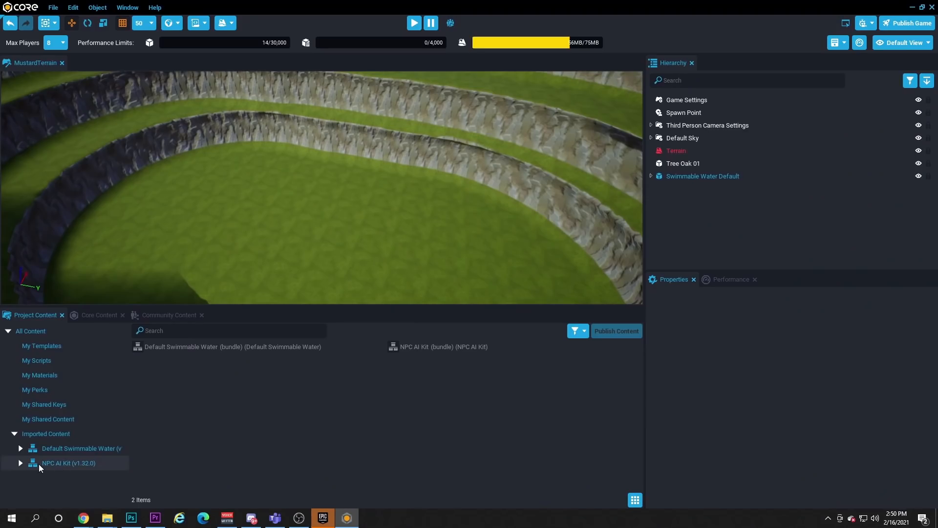
Drag the RPG Dragon, Skeleton, Raptor and Marksman enemy templates from the NPC AI Kit into the scene
left_click(19, 462)
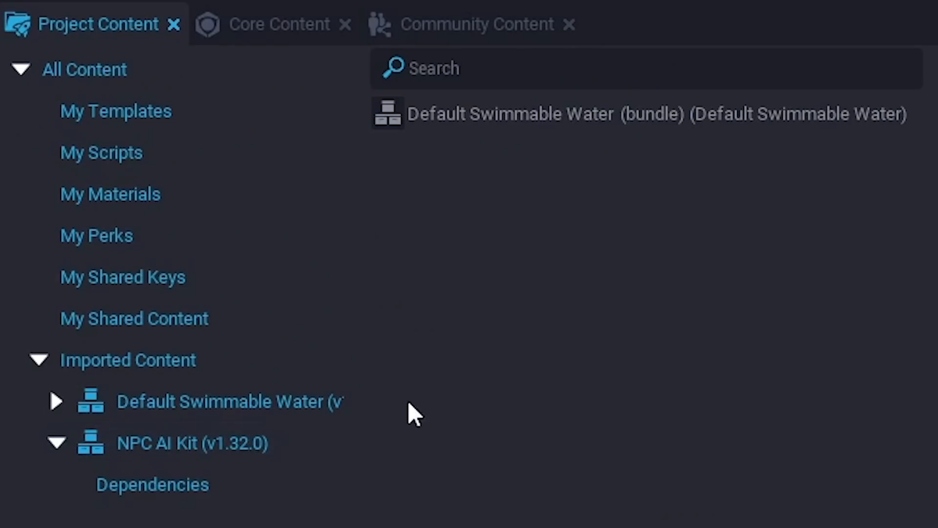
left_click(478, 23)
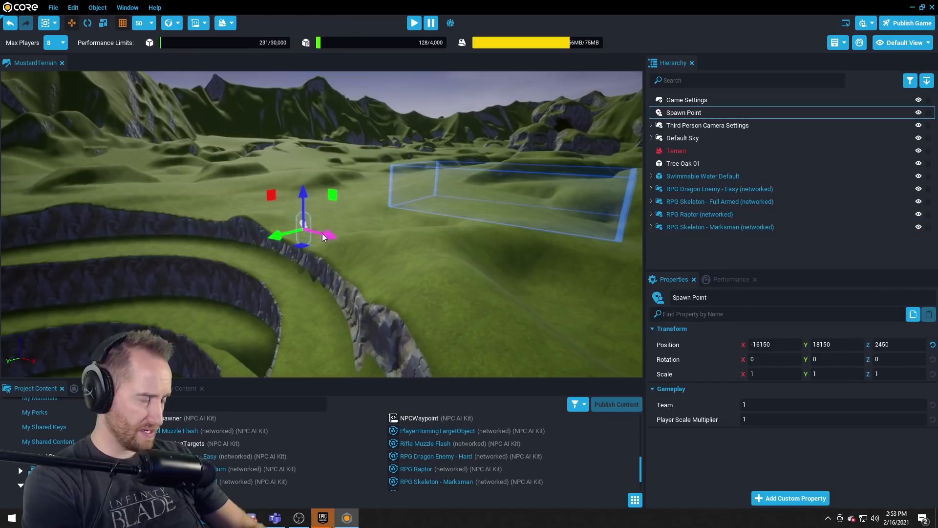
left_click(414, 23)
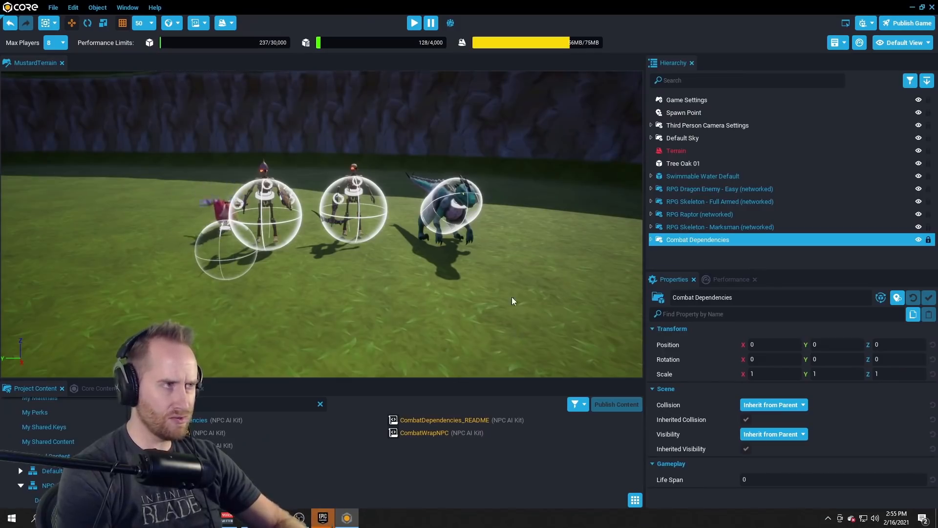
Add the kit's Combat Dependencies template to the Hierarchy
left_click(413, 22)
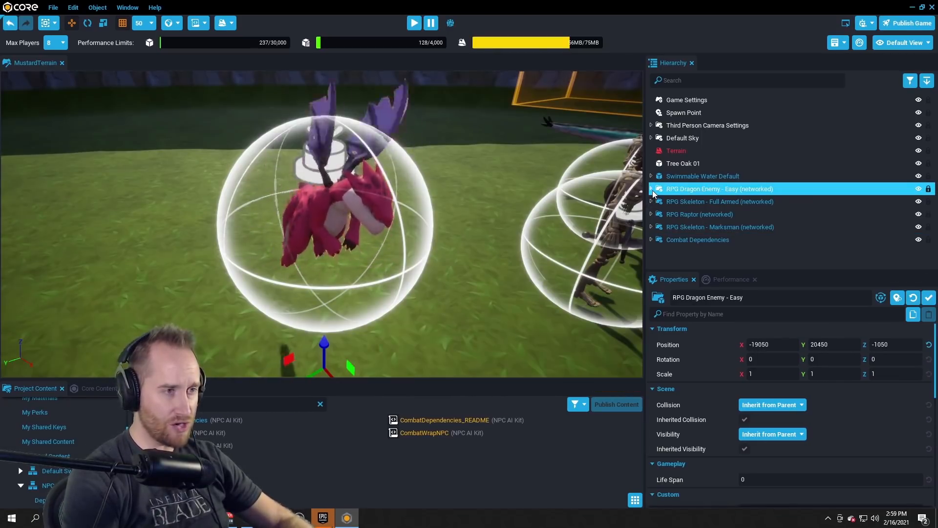
Set the Easy dragon's AttackRecovery to 1 in its Custom properties and start editing AttackRange
left_click(652, 189)
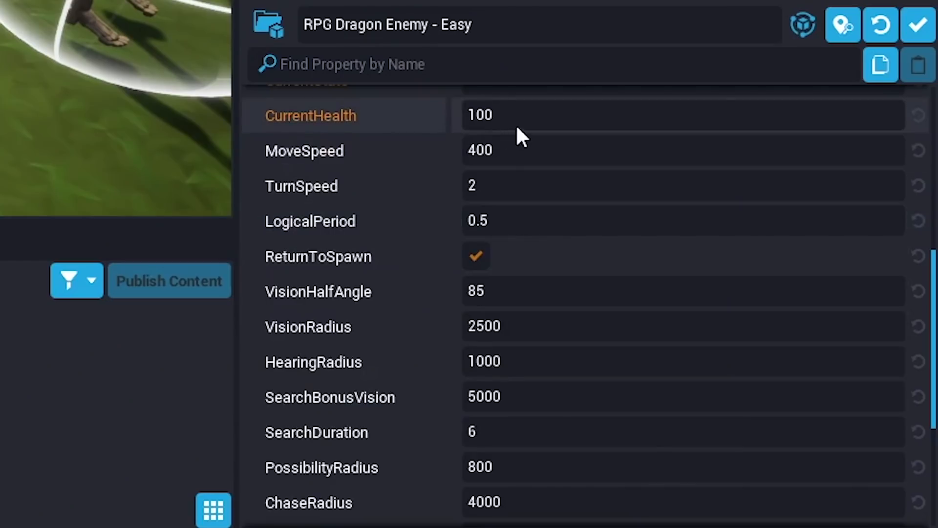
left_click(682, 186)
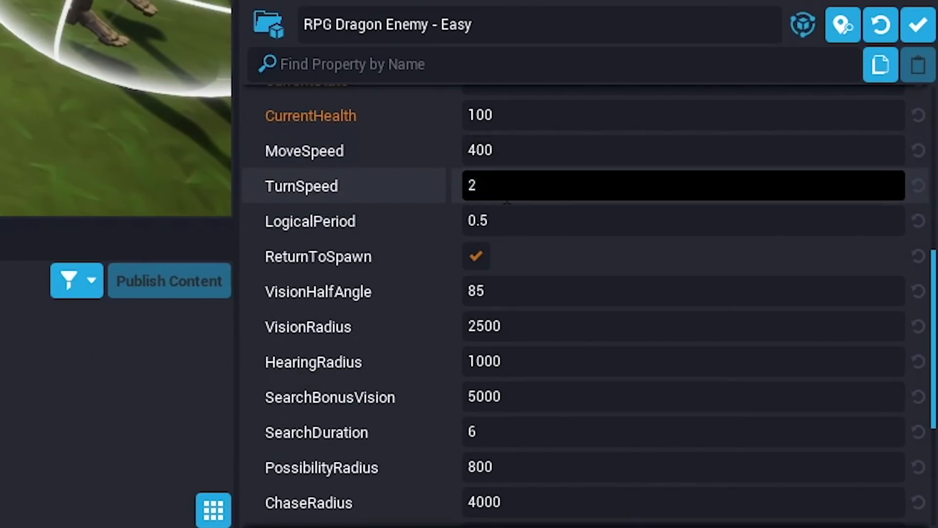
scroll("down", 3)
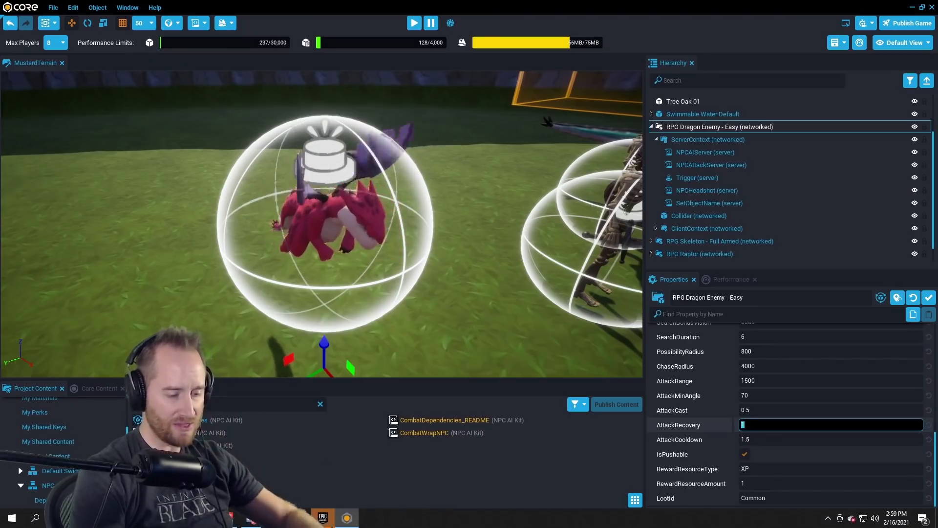
type("1")
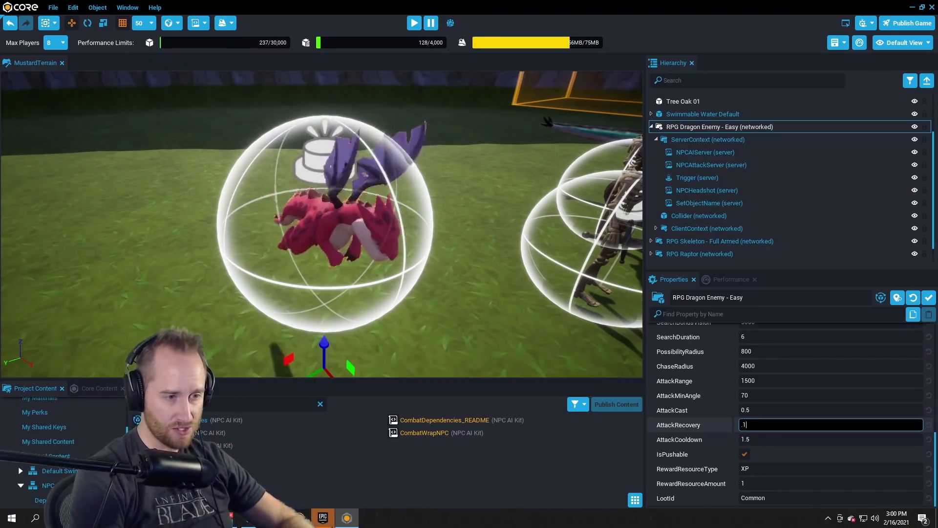
left_click(413, 22)
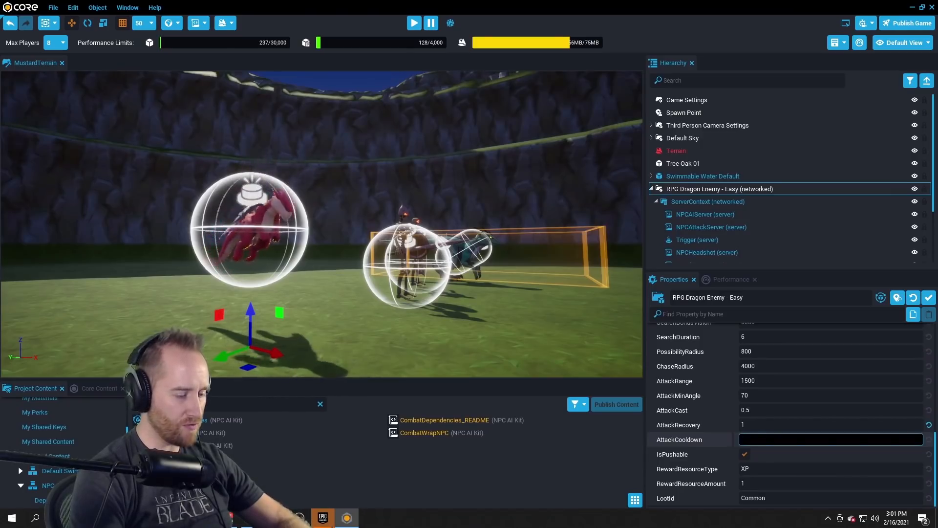
left_click(414, 22)
type("500")
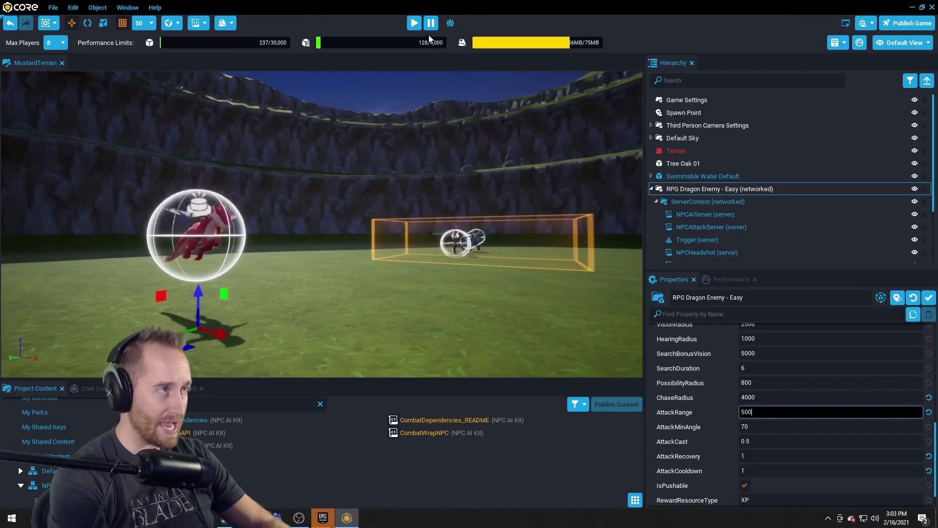
Inspect the dragon's NPCAttackServer damage values (5 to players, 20 to NPCs), then return to the dragon's properties
left_click(413, 23)
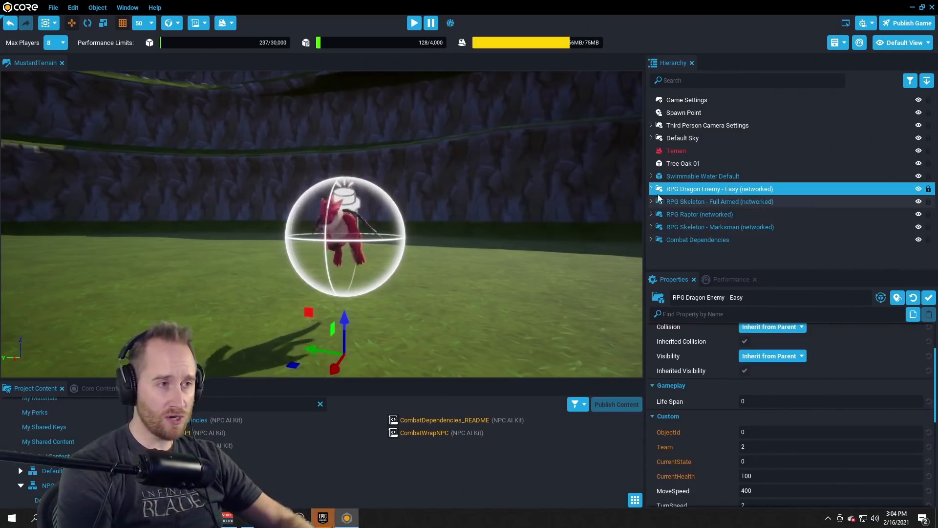
left_click(650, 188)
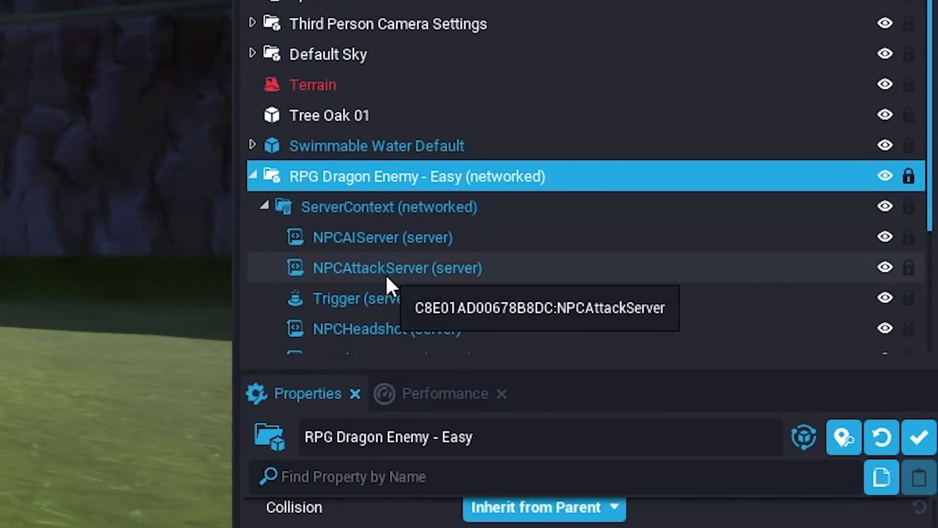
left_click(396, 268)
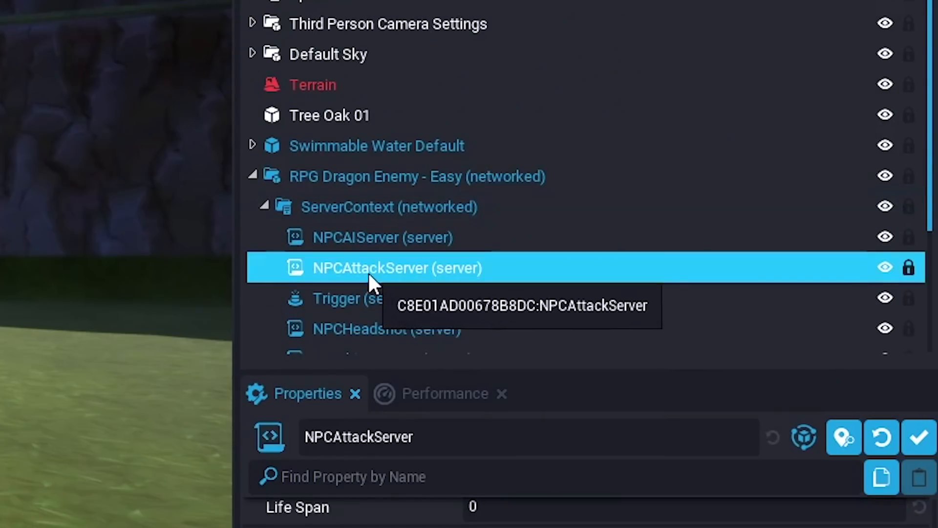
scroll("down", 3)
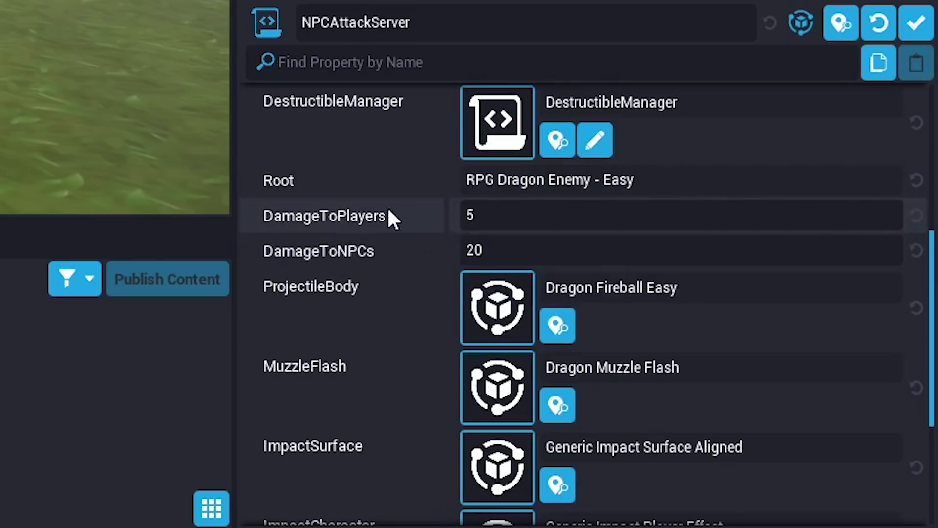
left_click(658, 250)
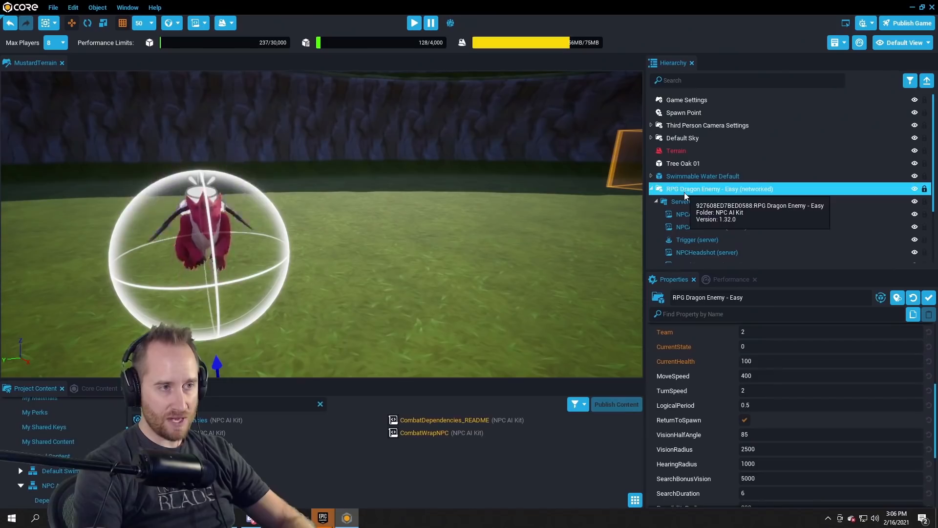
Raise the dragon's CurrentHealth from 100 to 300
left_click(830, 361)
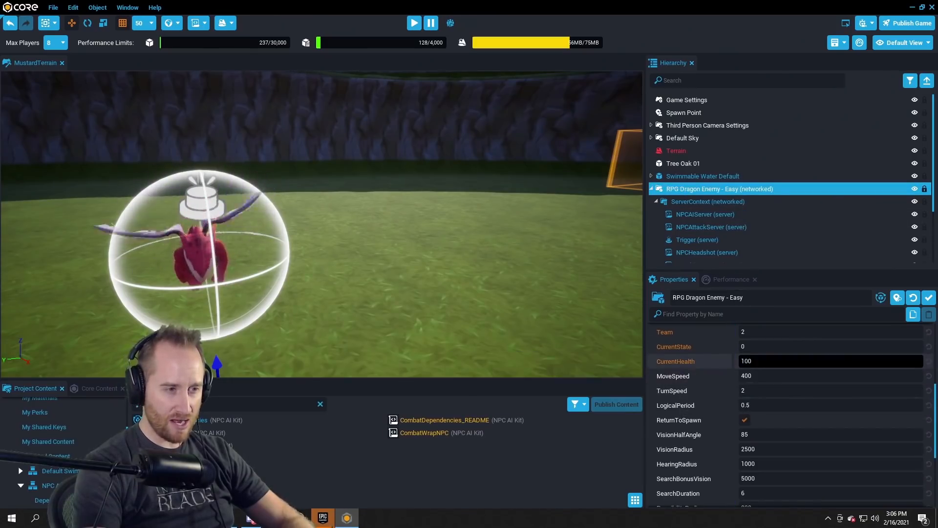
type("300")
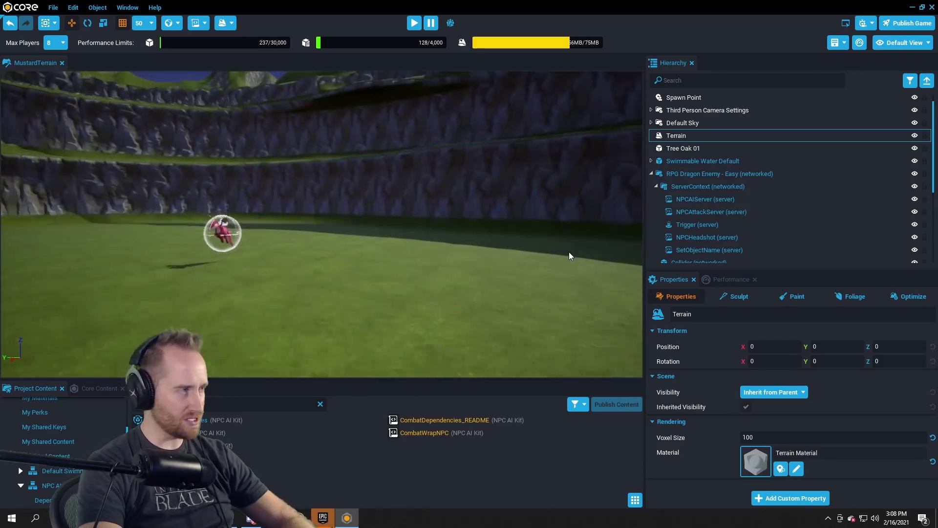
Set the Spawn Point's team to 2 and select the dragon to change its team to 1
left_click(720, 174)
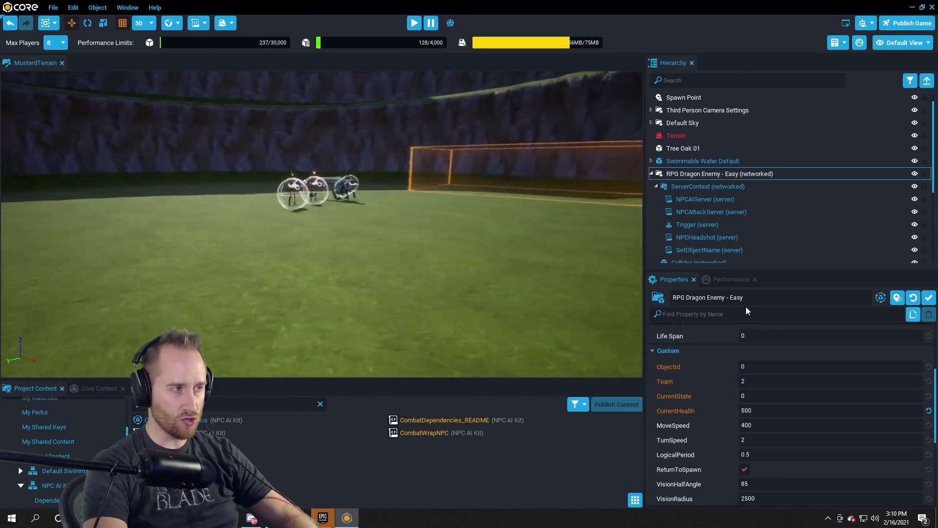
left_click(697, 214)
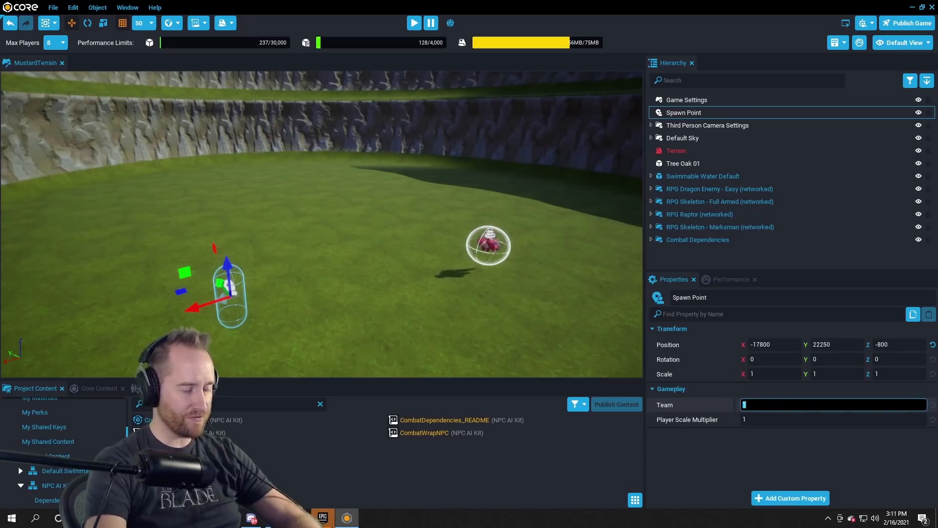
type("2")
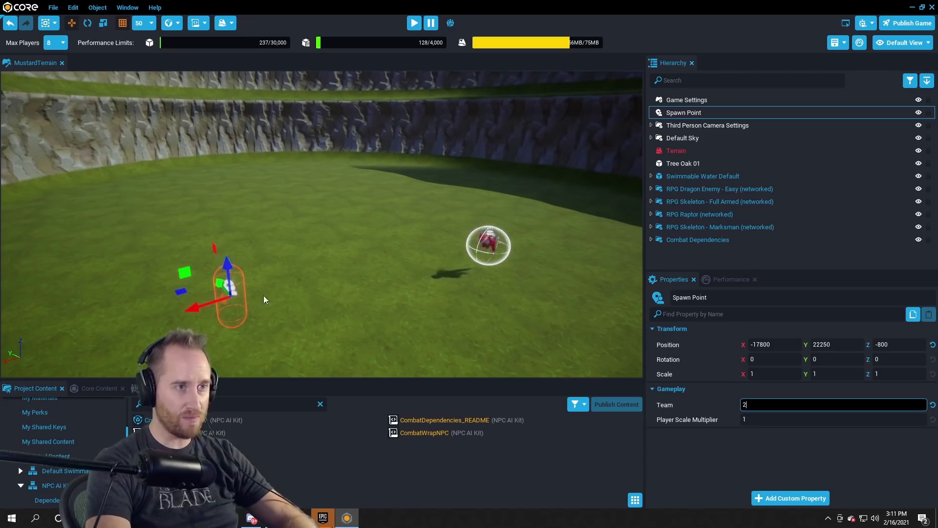
left_click(412, 23)
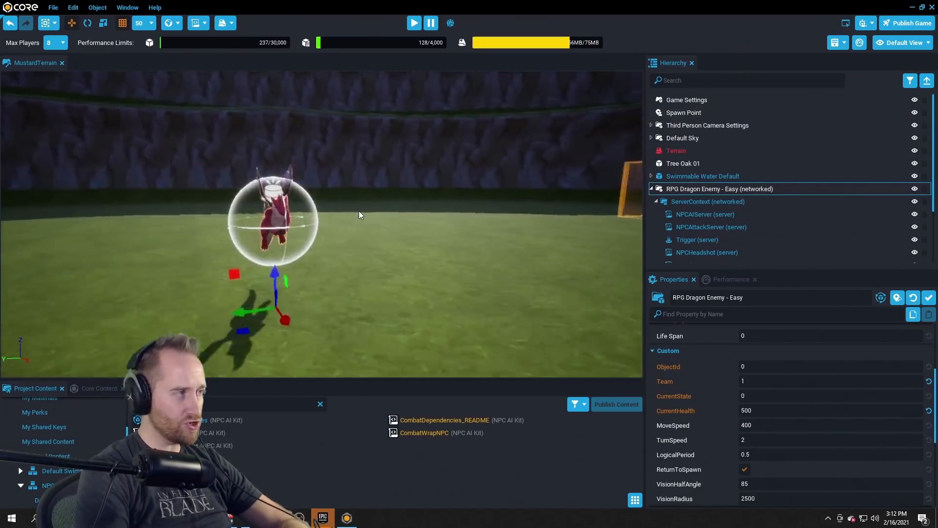
left_click(413, 22)
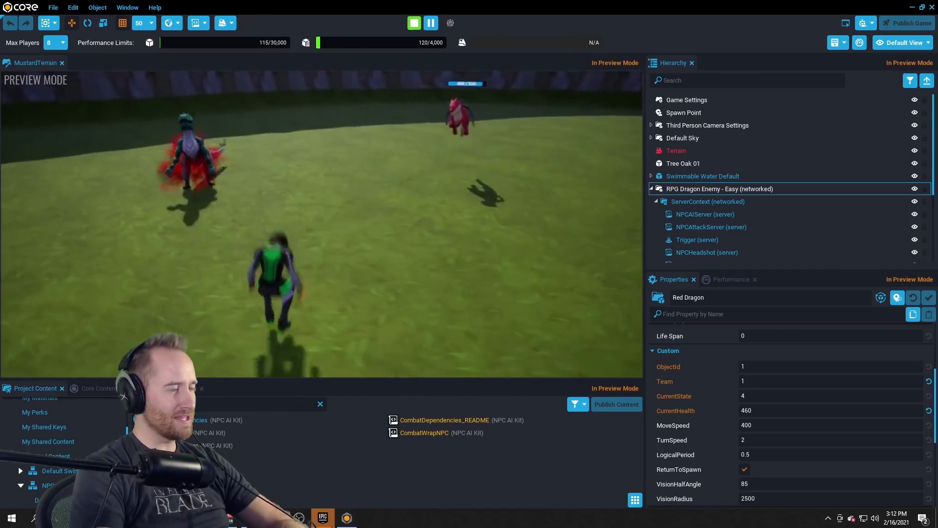
left_click(414, 22)
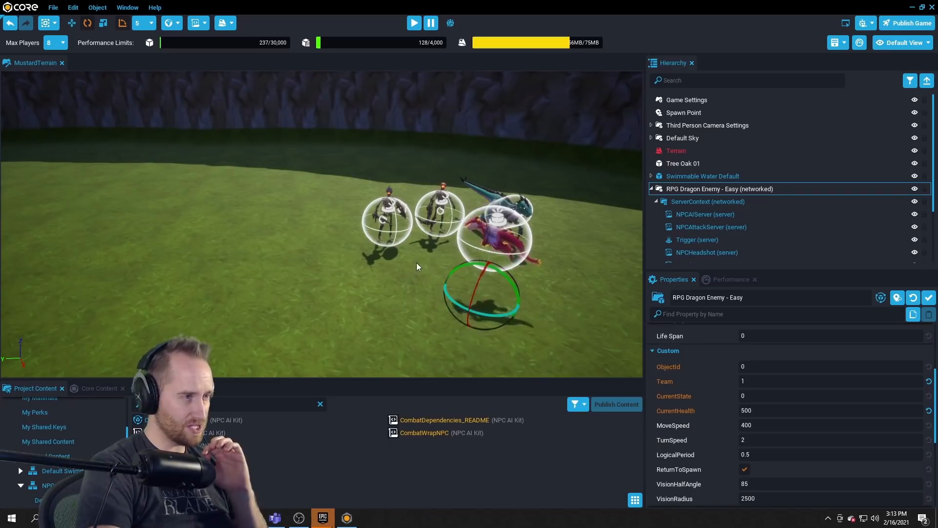
Duplicate the skeleton, marksman and raptor NPCs into rows of opposing units on the grass
left_click(414, 22)
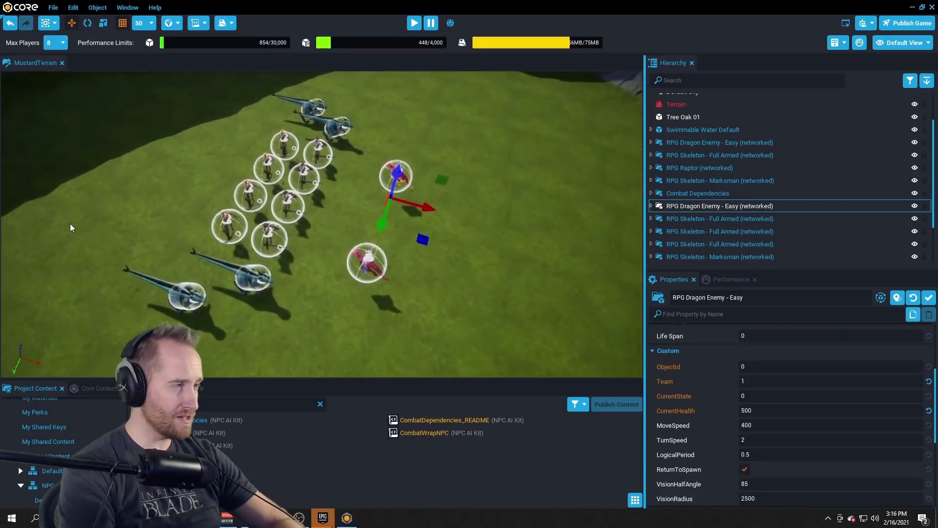
mouse_move(413, 23)
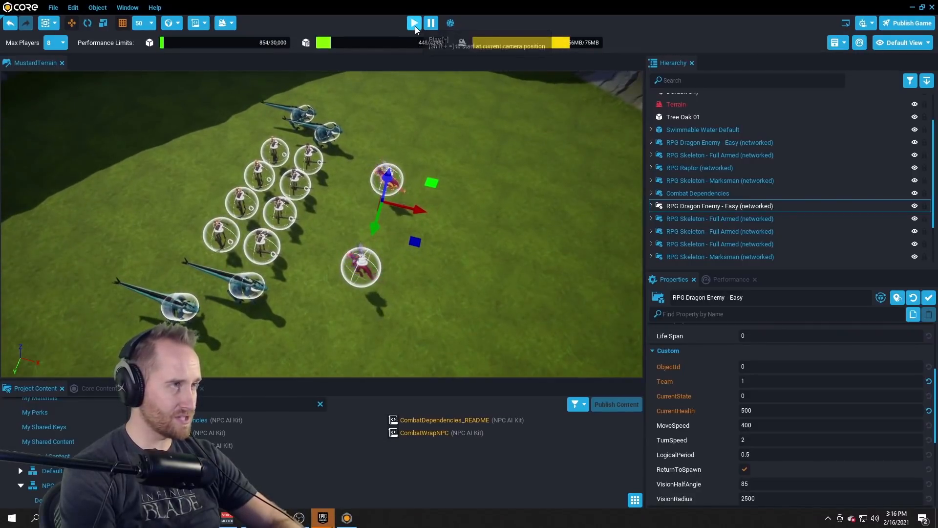
Run a quick preview of the dragon and skeleton battle, then stop it
left_click(413, 23)
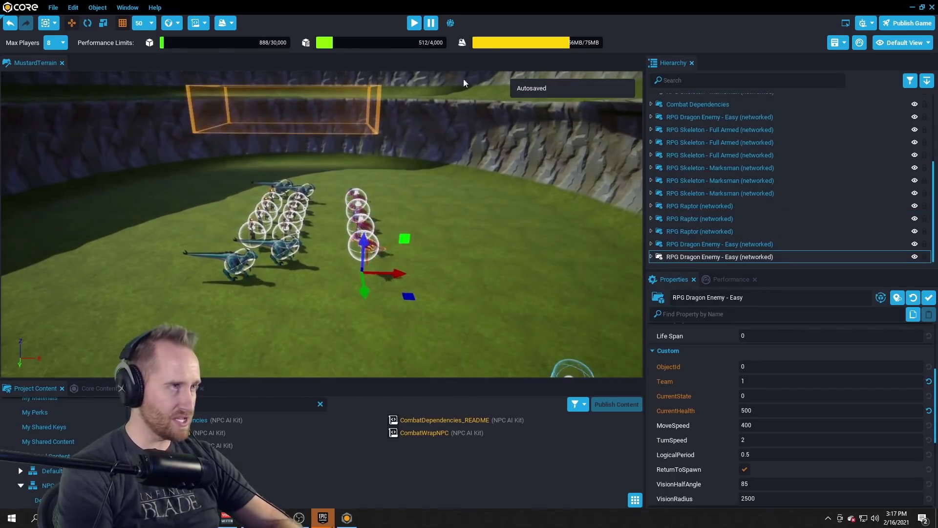
left_click(413, 23)
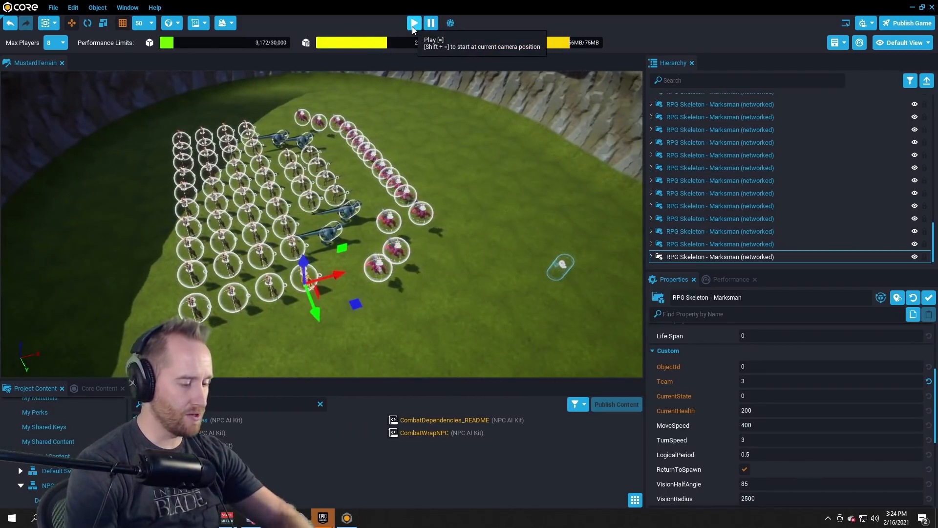
Preview the enlarged battle with the added skeletons and team-3 marksmen
left_click(413, 22)
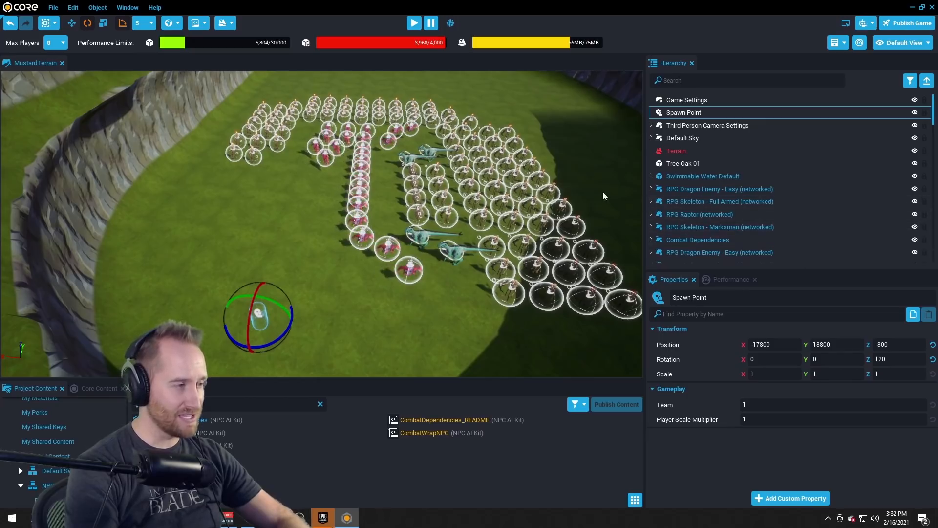
mouse_move(413, 23)
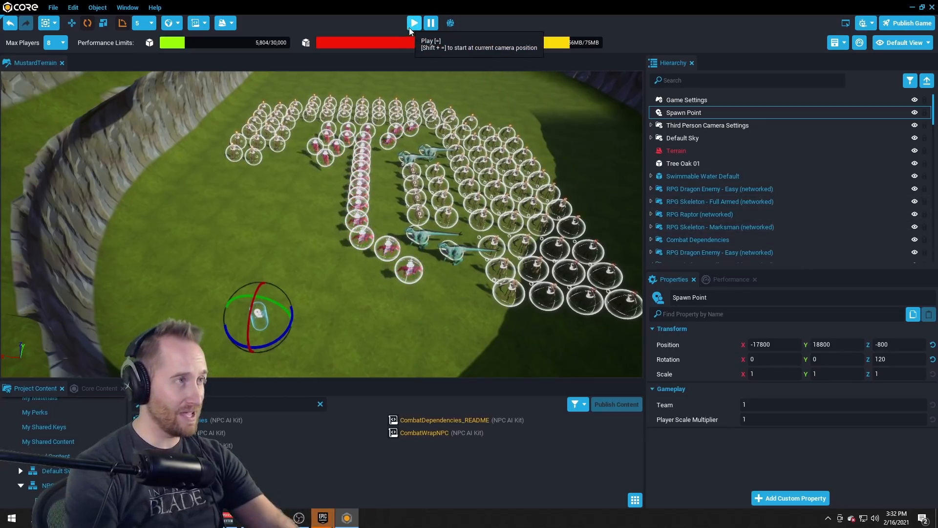
Start Preview Mode to watch the mass battle from the repositioned spawn point
left_click(413, 22)
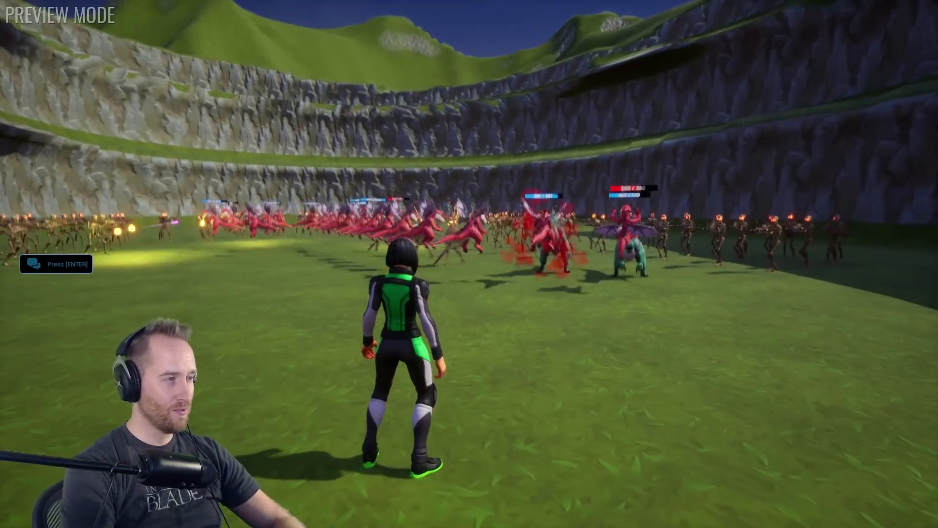